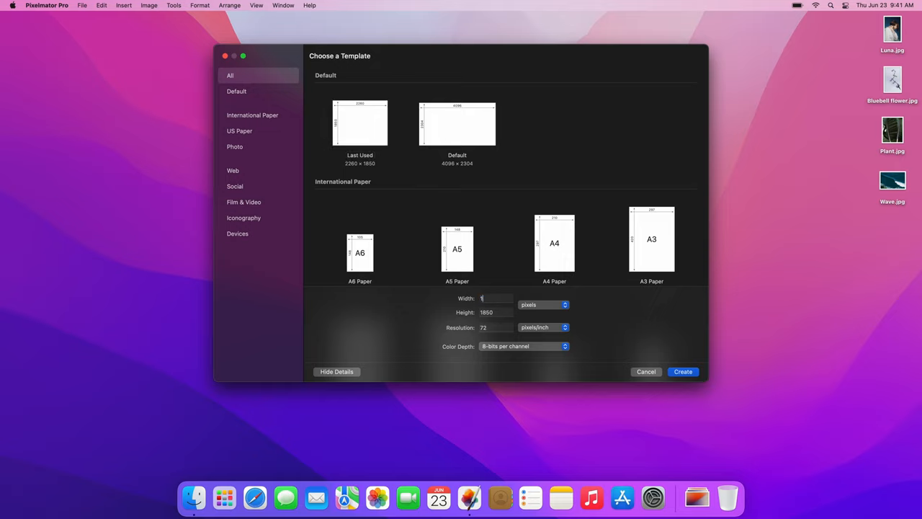
# Create a new blank 1920 × 1080 pixel image from the template chooser
pyautogui.write('920')
pyautogui.click(496, 313)
pyautogui.write('1080')
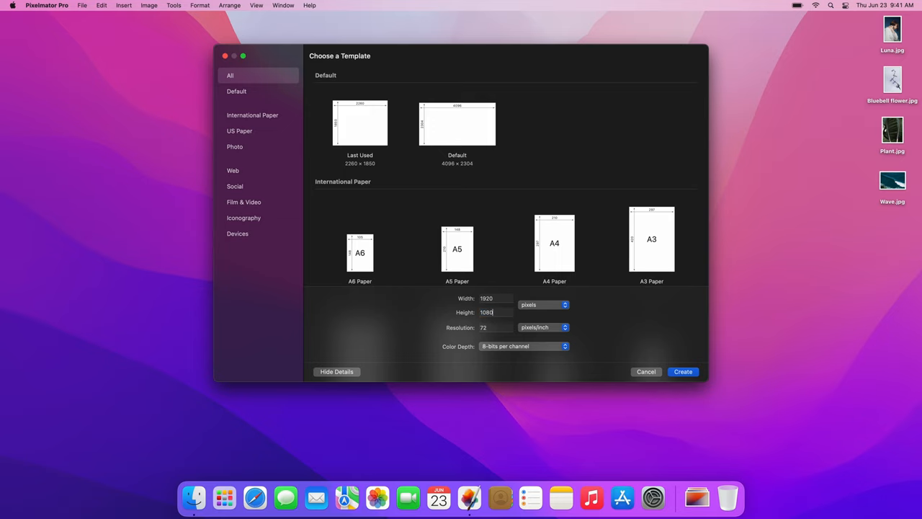
pyautogui.click(683, 371)
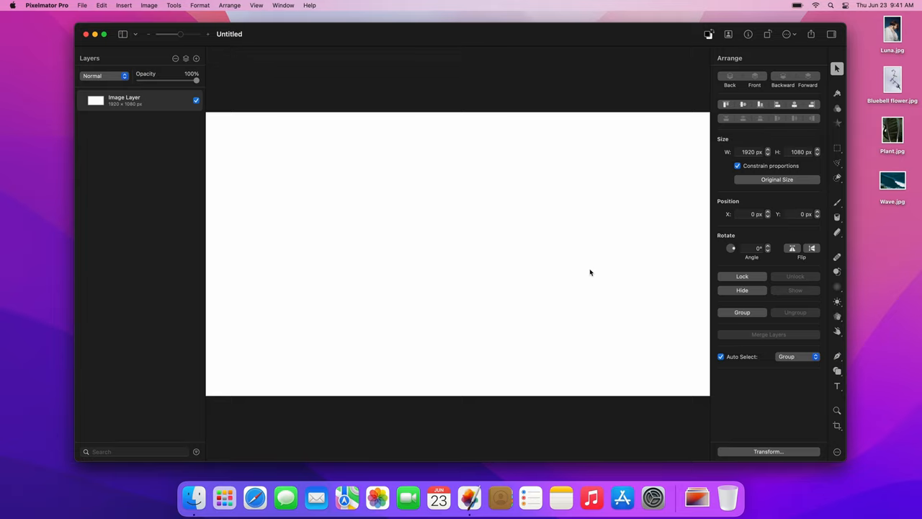
# Show the rulers and add horizontal guides at 150 px and 1080-150 px
pyautogui.press('cmd+r')
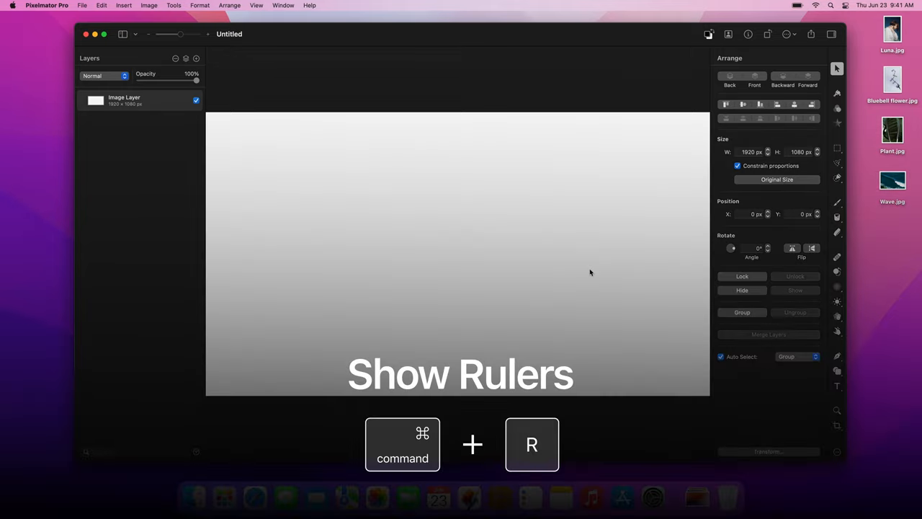
pyautogui.press('cmd+r')
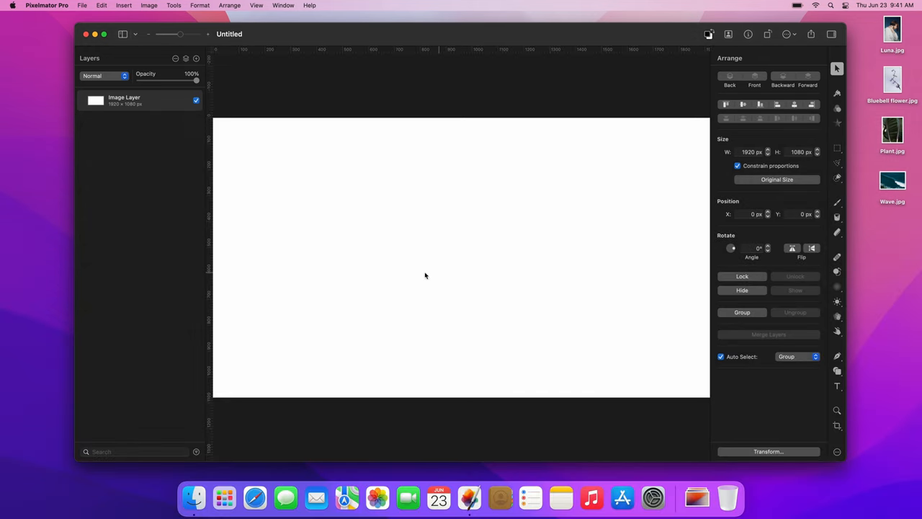
pyautogui.moveTo(210, 283)
pyautogui.write('150')
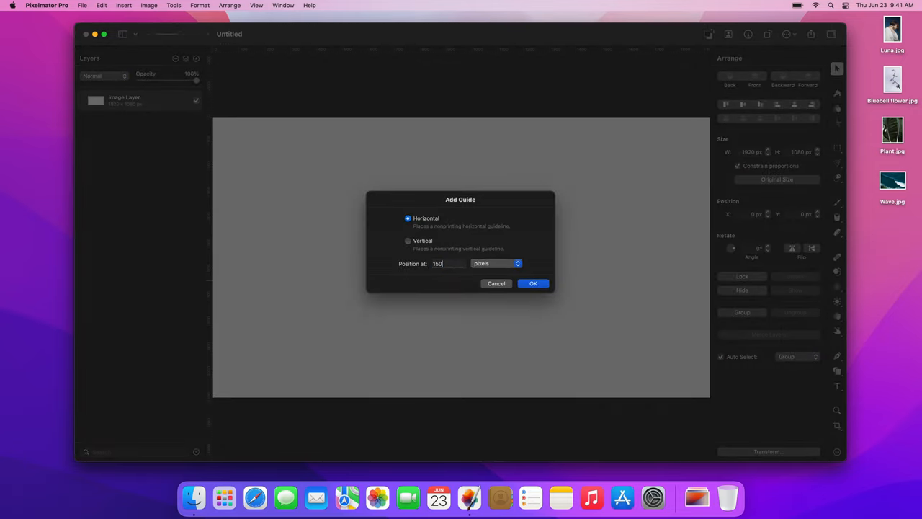
pyautogui.moveTo(507, 294)
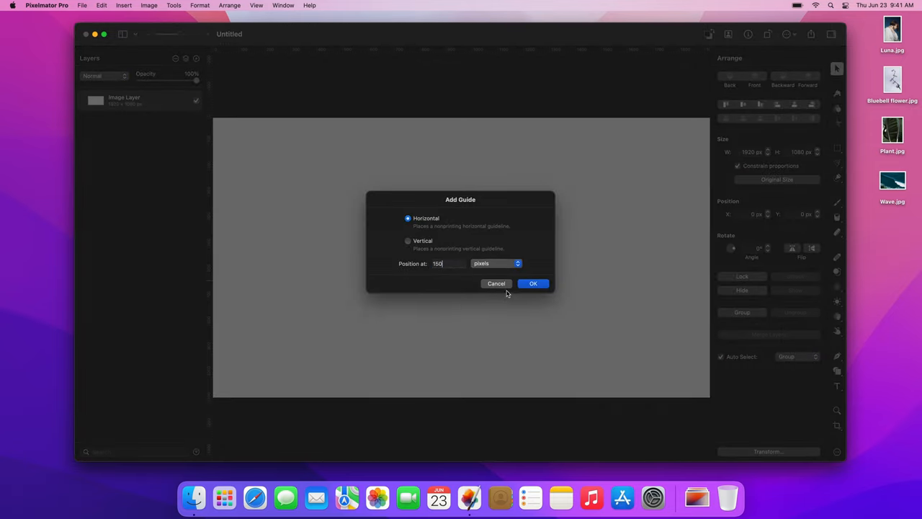
pyautogui.click(533, 282)
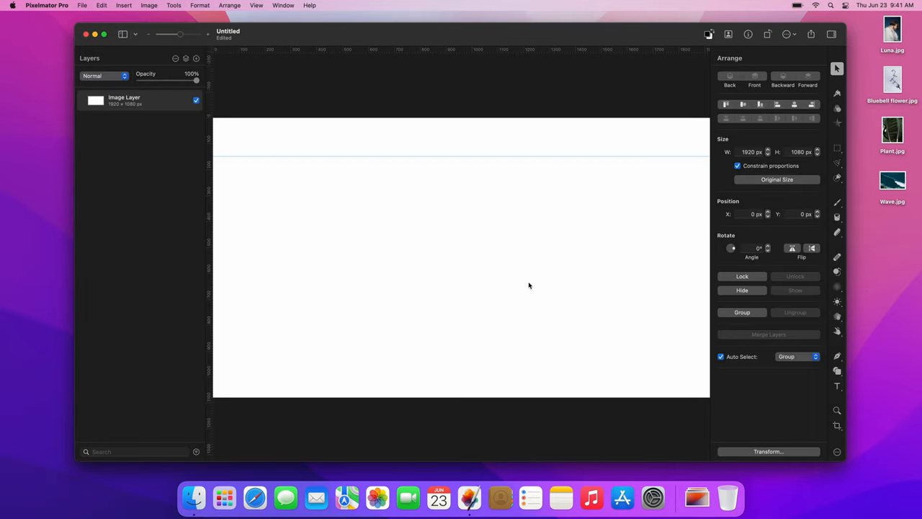
pyautogui.moveTo(293, 288)
pyautogui.write('1080')
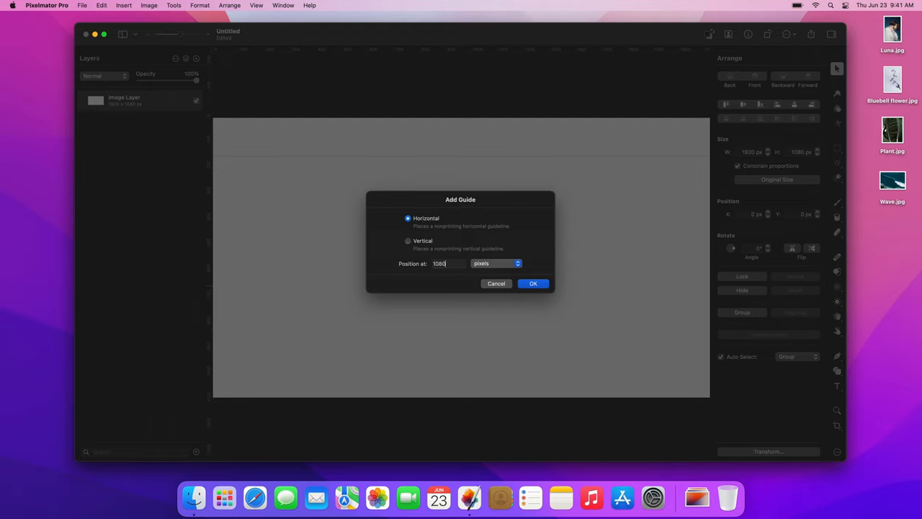
pyautogui.write('-150')
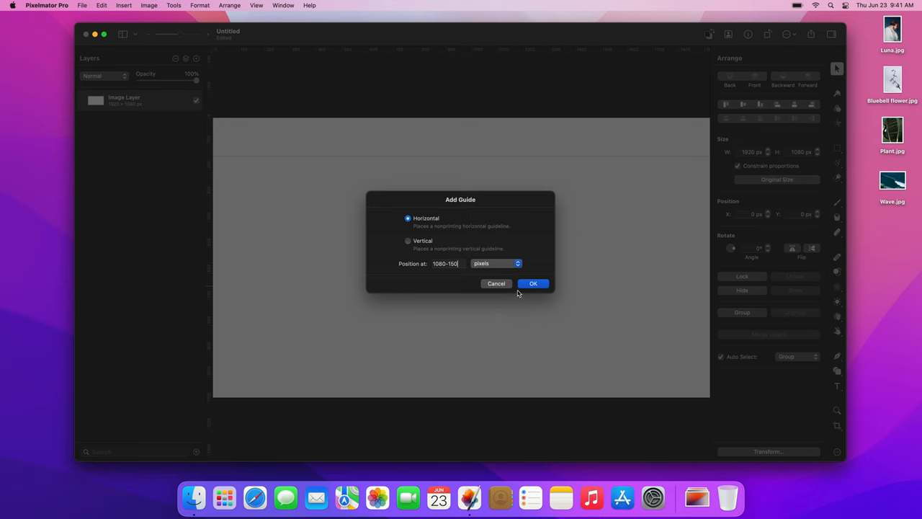
pyautogui.click(533, 283)
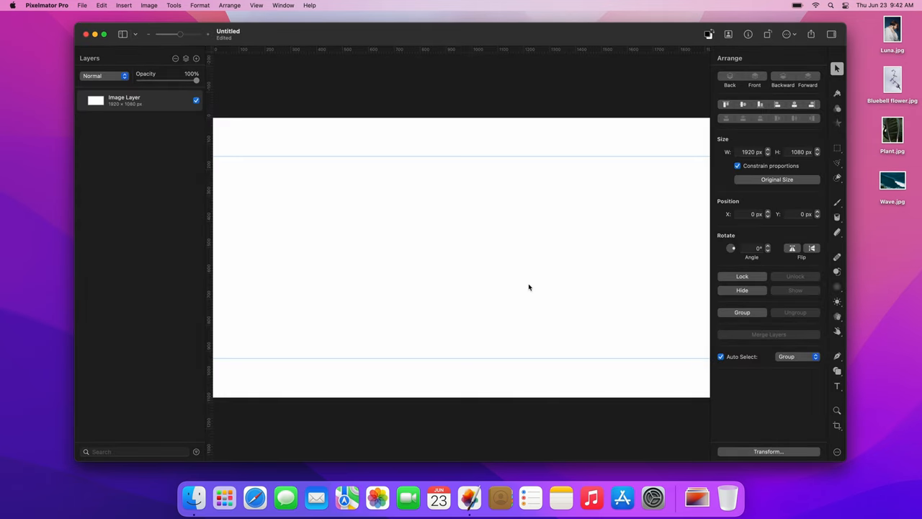
pyautogui.moveTo(496, 141)
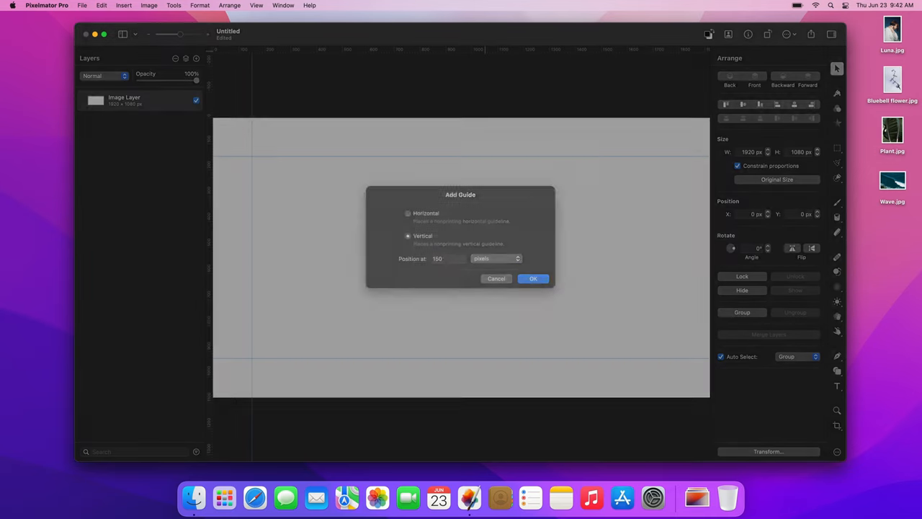
# Add vertical guides at 150 px and 1920-150 px from the left edge
pyautogui.click(533, 279)
pyautogui.write('1920')
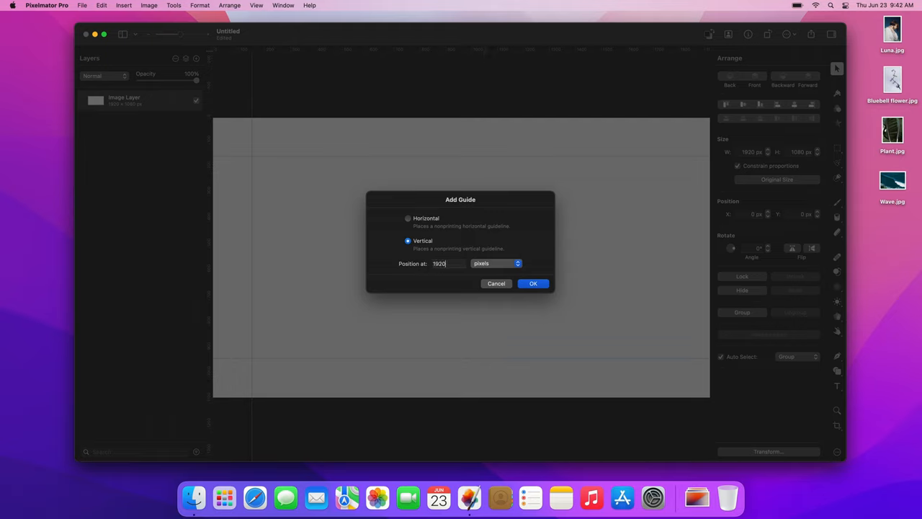
pyautogui.write('-150')
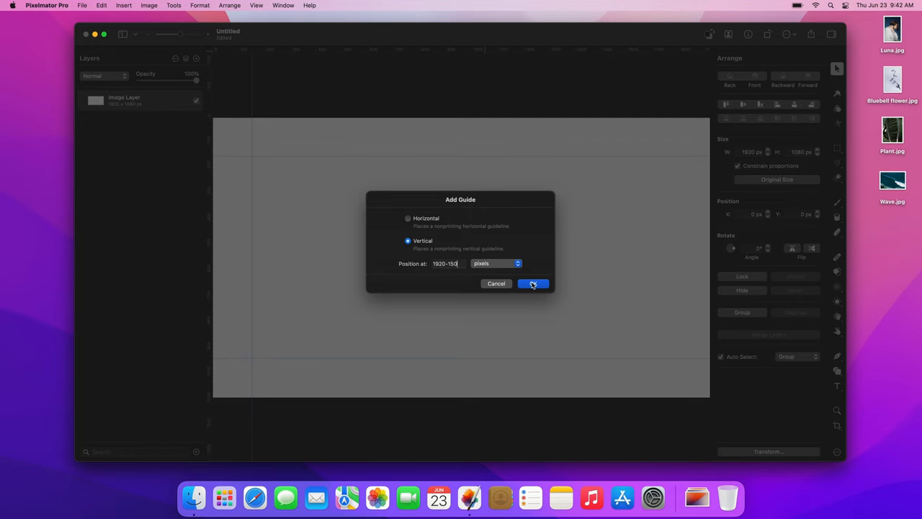
pyautogui.click(533, 282)
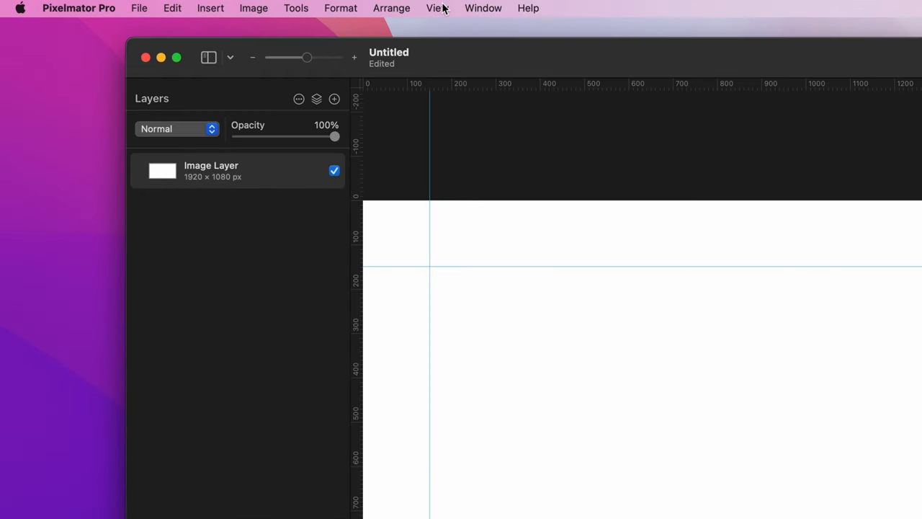
# Enable the Show Relative Sizes and Show Relative Spacing smart guides
pyautogui.click(436, 9)
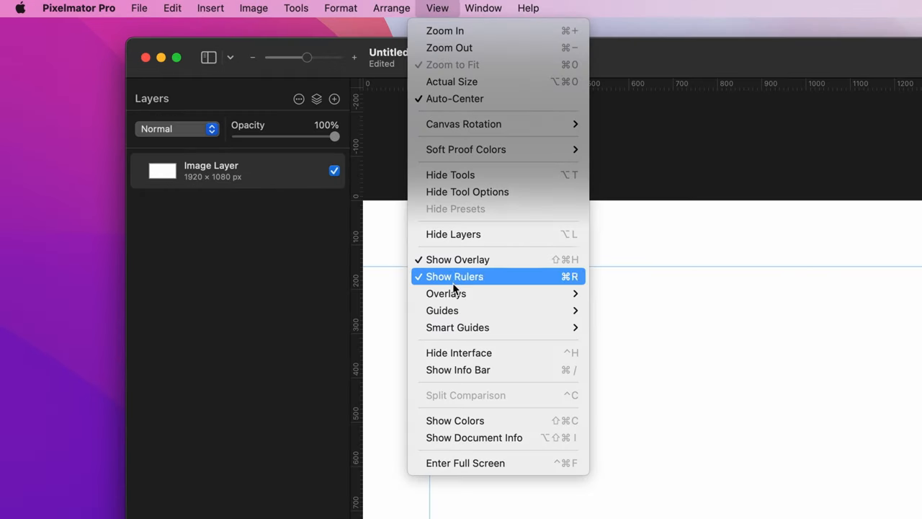
pyautogui.moveTo(458, 327)
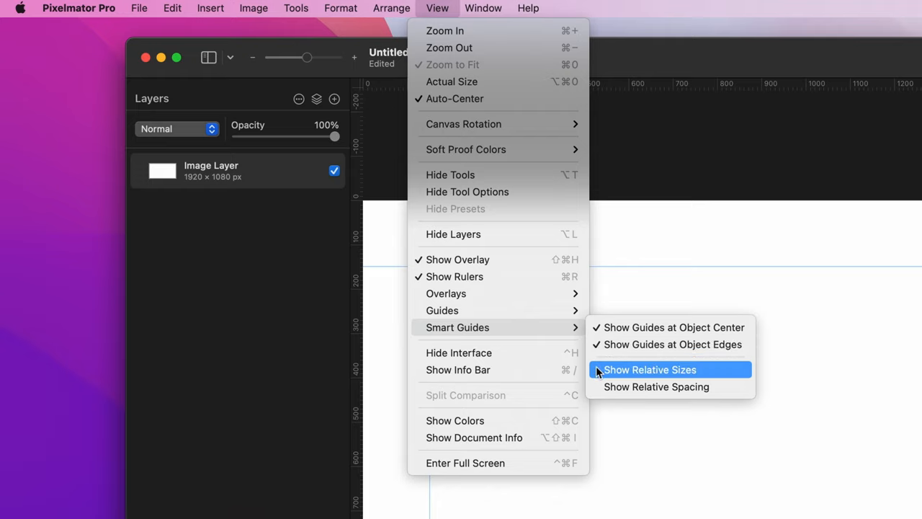
pyautogui.click(648, 368)
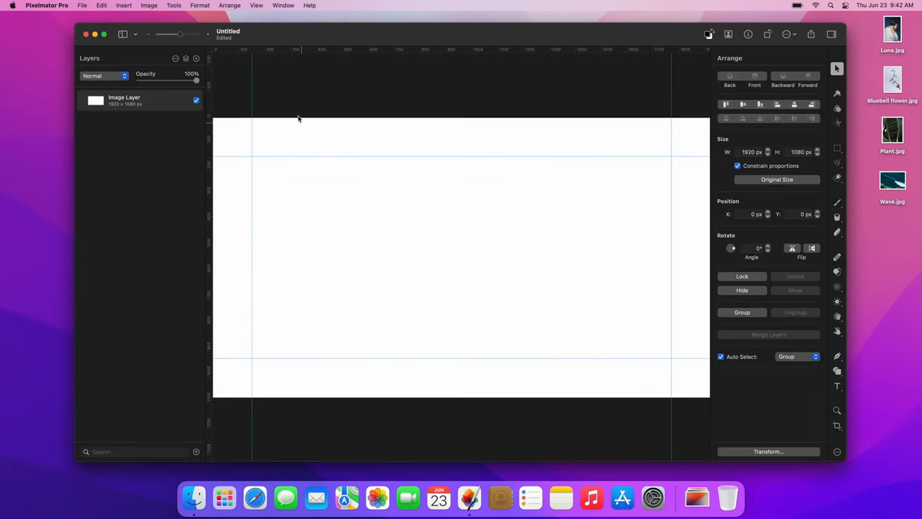
pyautogui.click(257, 6)
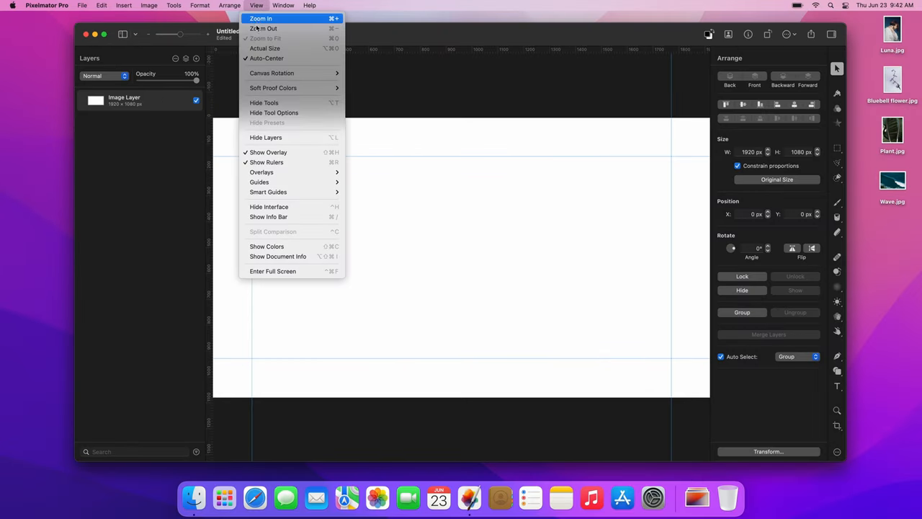
pyautogui.moveTo(267, 191)
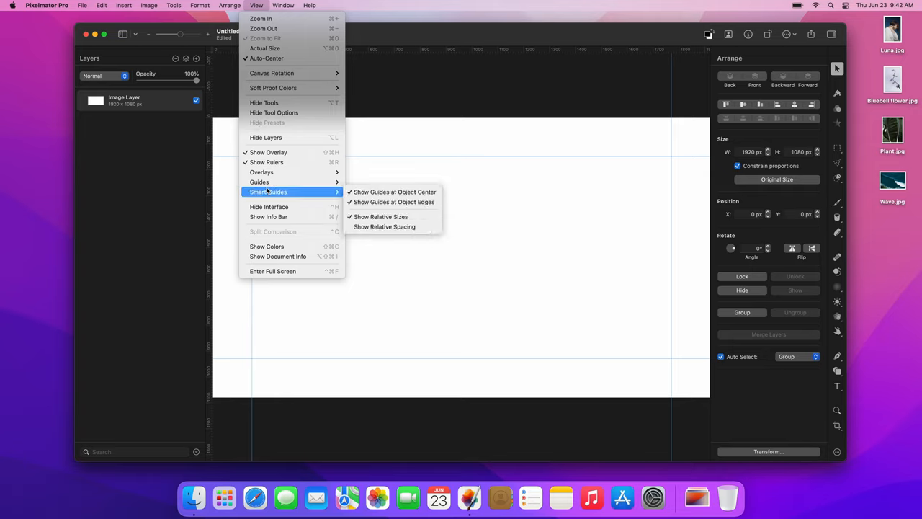
pyautogui.moveTo(383, 227)
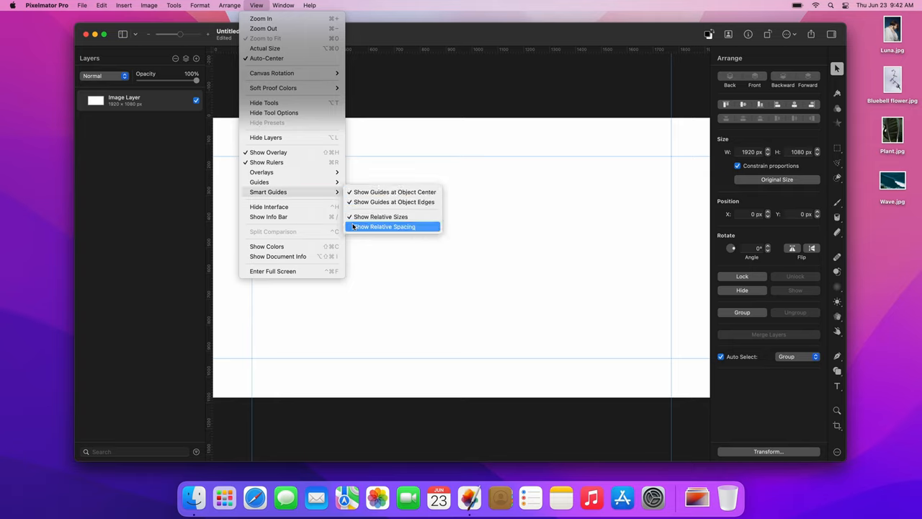
pyautogui.click(384, 226)
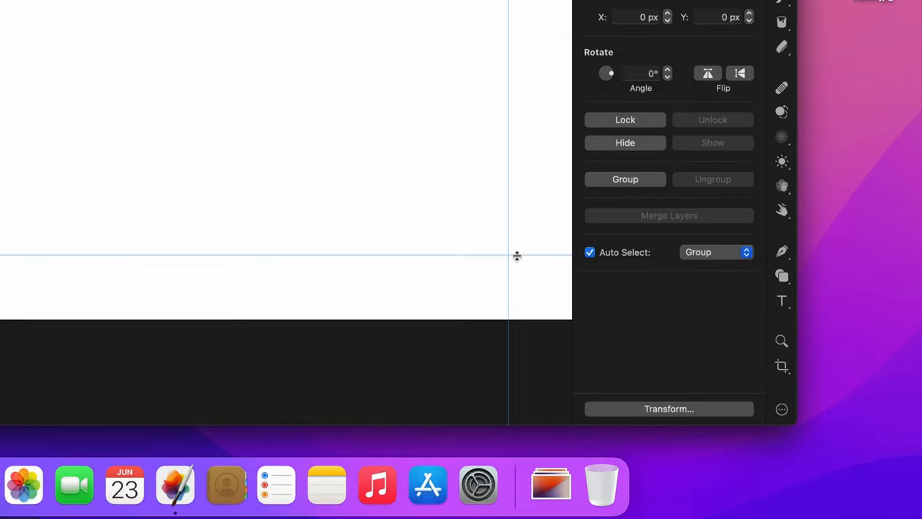
# Place a basic blue rectangle shape on the canvas with the Shapes tool
pyautogui.click(781, 275)
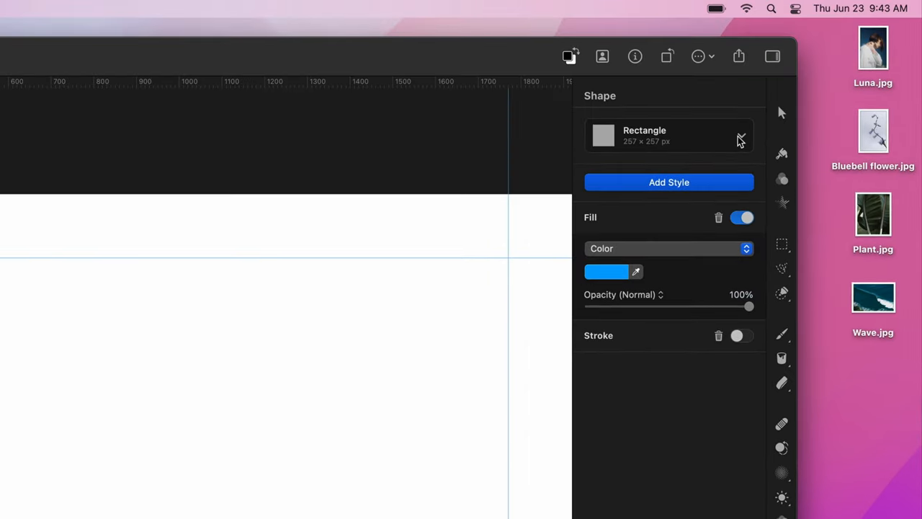
pyautogui.click(740, 136)
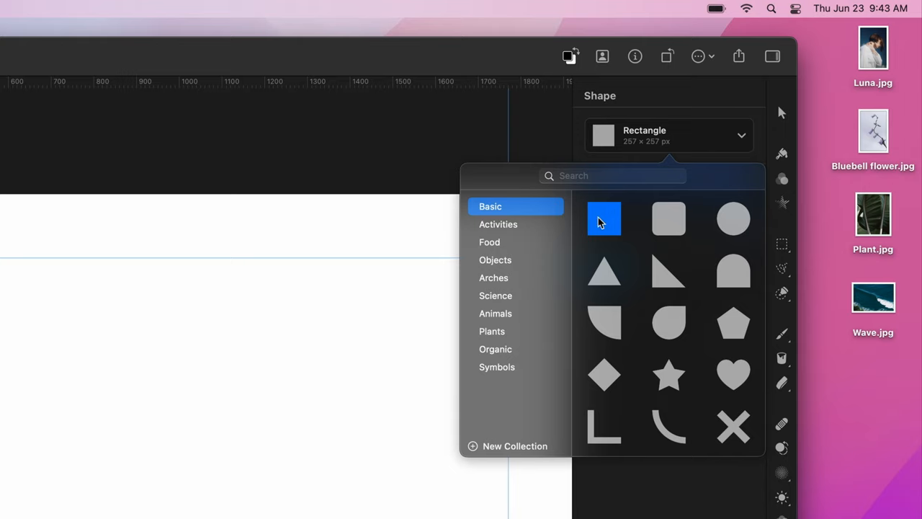
pyautogui.click(604, 219)
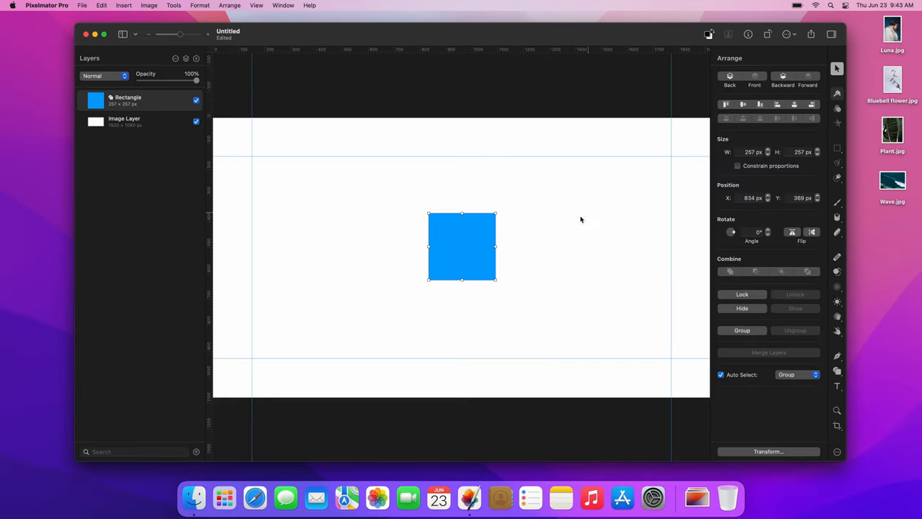
# Snap the rectangle to the top-left guide corner and stretch it down to the bottom guide
pyautogui.moveTo(461, 245); pyautogui.dragTo(295, 198)
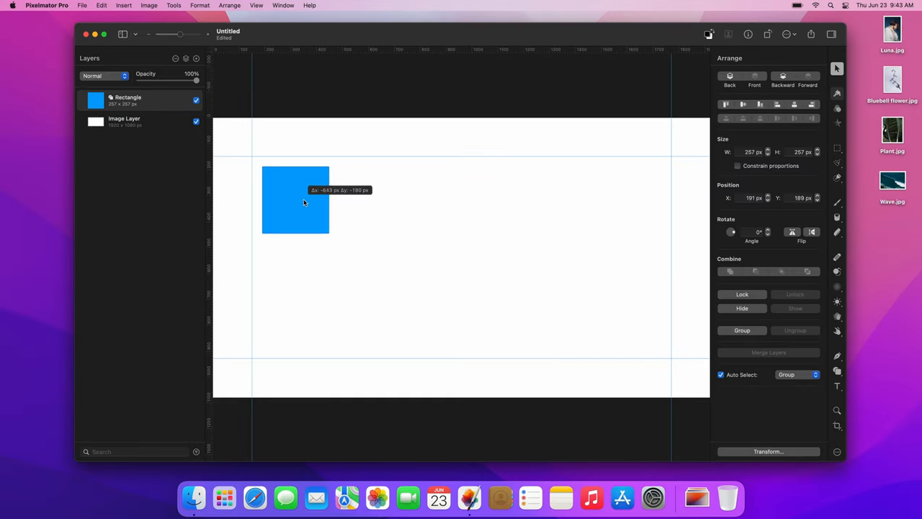
pyautogui.moveTo(302, 202); pyautogui.dragTo(285, 190)
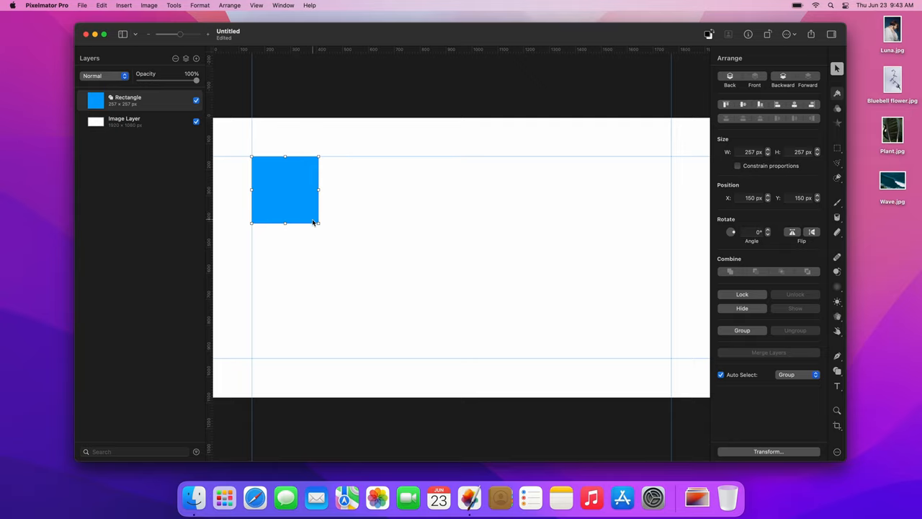
pyautogui.moveTo(317, 222); pyautogui.dragTo(358, 357)
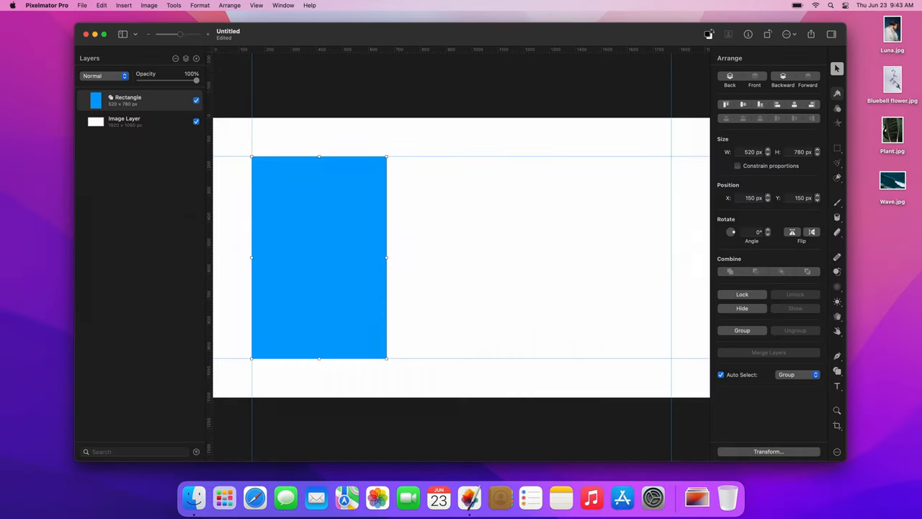
# Duplicate the tall rectangle twice, placing one against the right guide and one centered between
pyautogui.press('cmd+j')
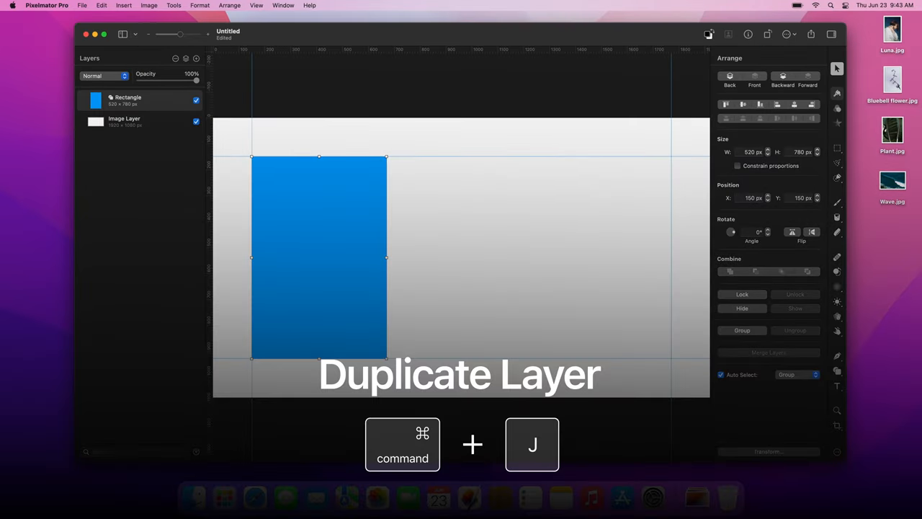
pyautogui.press('cmd+j')
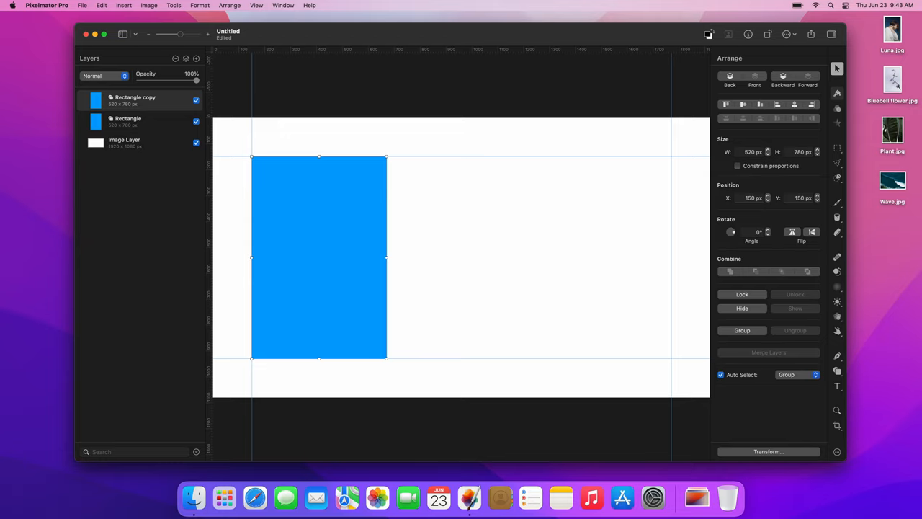
pyautogui.moveTo(319, 256); pyautogui.dragTo(332, 256)
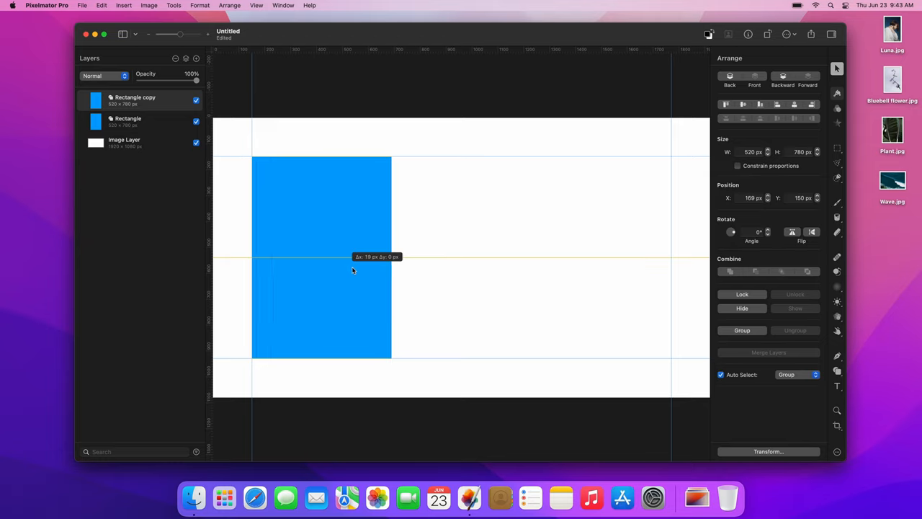
pyautogui.moveTo(353, 271); pyautogui.dragTo(616, 275)
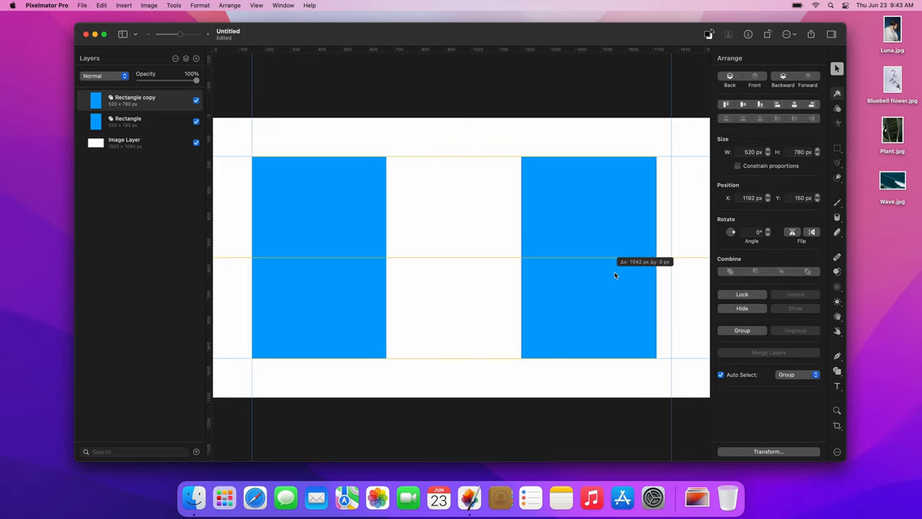
pyautogui.press('cmd+j')
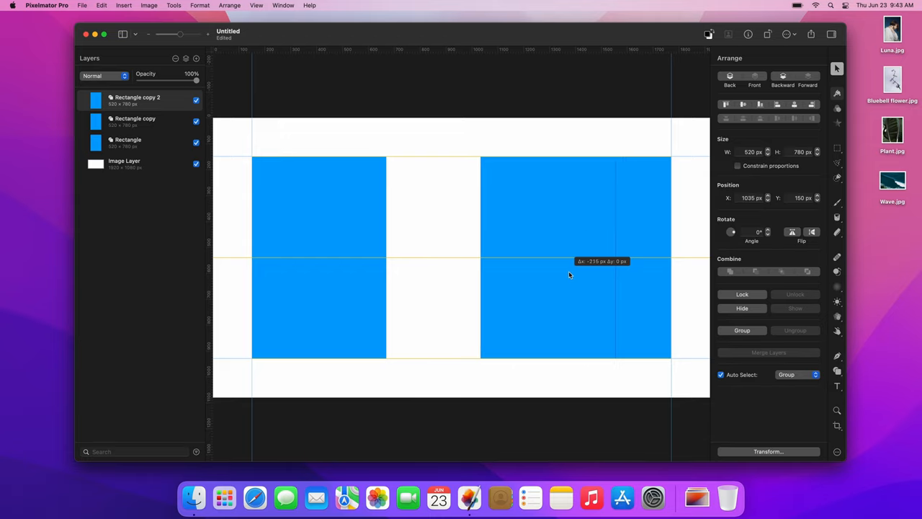
pyautogui.moveTo(569, 275); pyautogui.dragTo(482, 277)
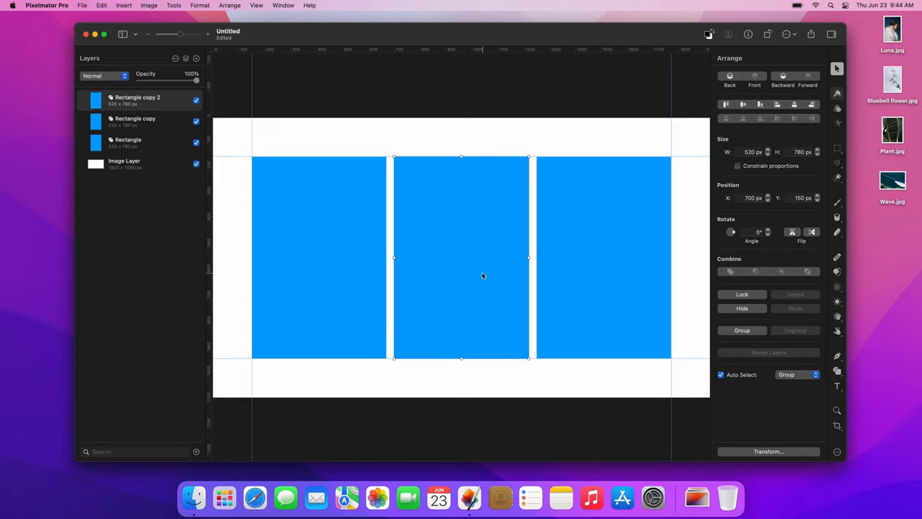
pyautogui.moveTo(470, 338)
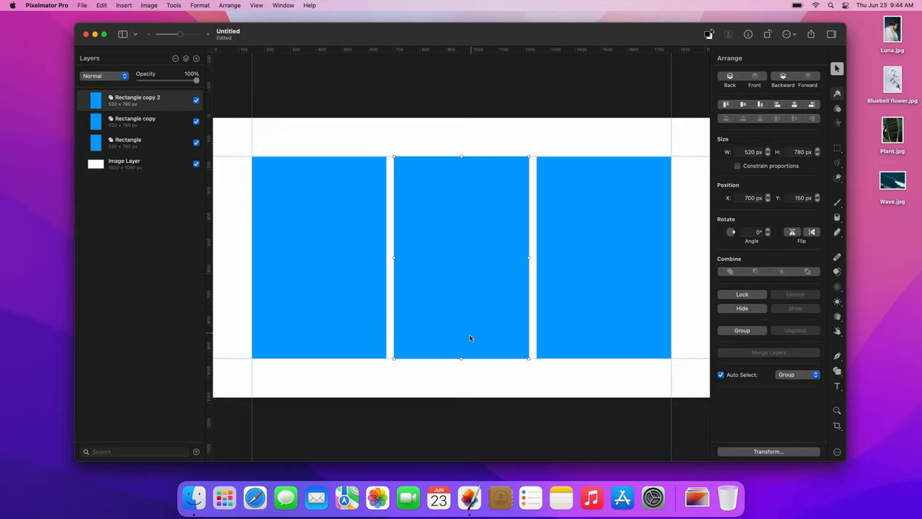
# Shorten the middle and right rectangles from the bottom to about half height
pyautogui.moveTo(461, 357); pyautogui.dragTo(461, 286)
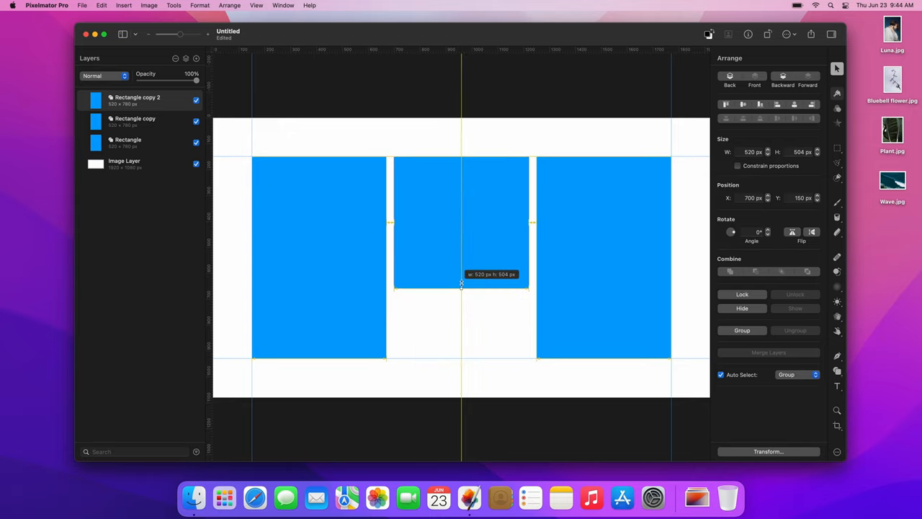
pyautogui.moveTo(461, 285); pyautogui.dragTo(461, 257)
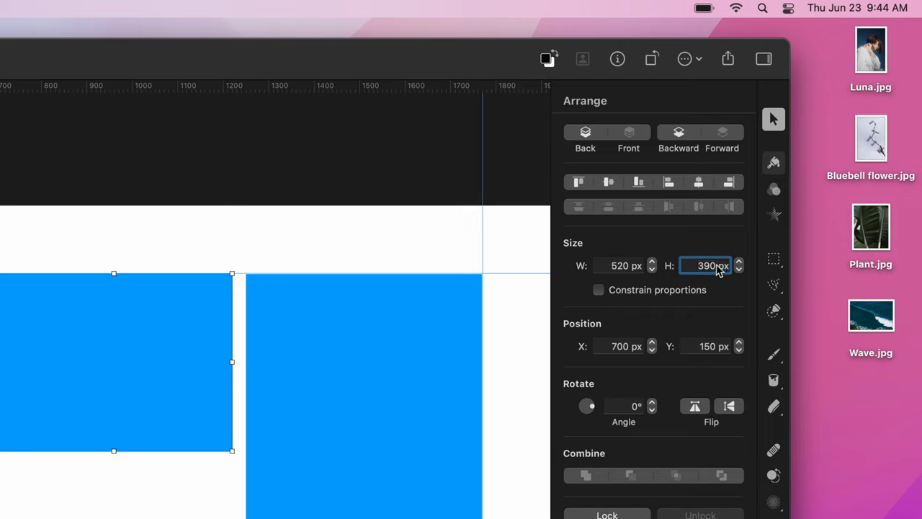
pyautogui.write('-15')
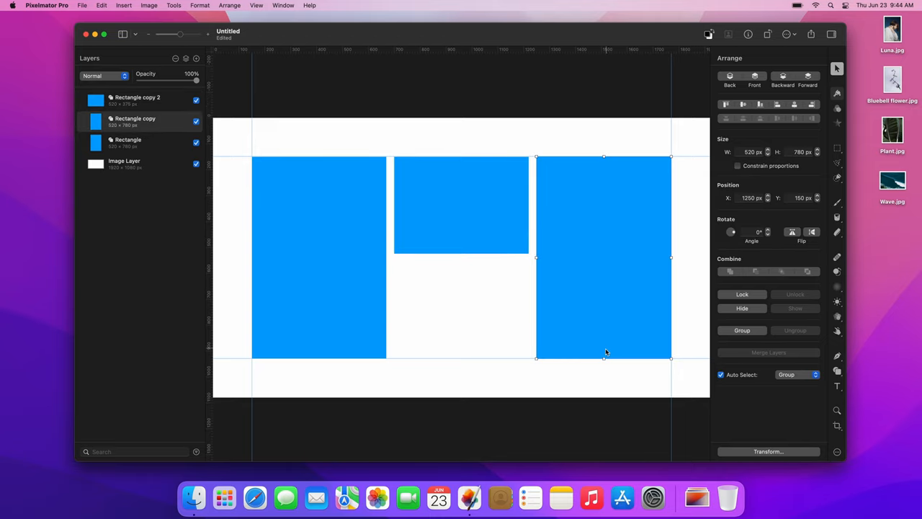
pyautogui.moveTo(604, 358); pyautogui.dragTo(603, 271)
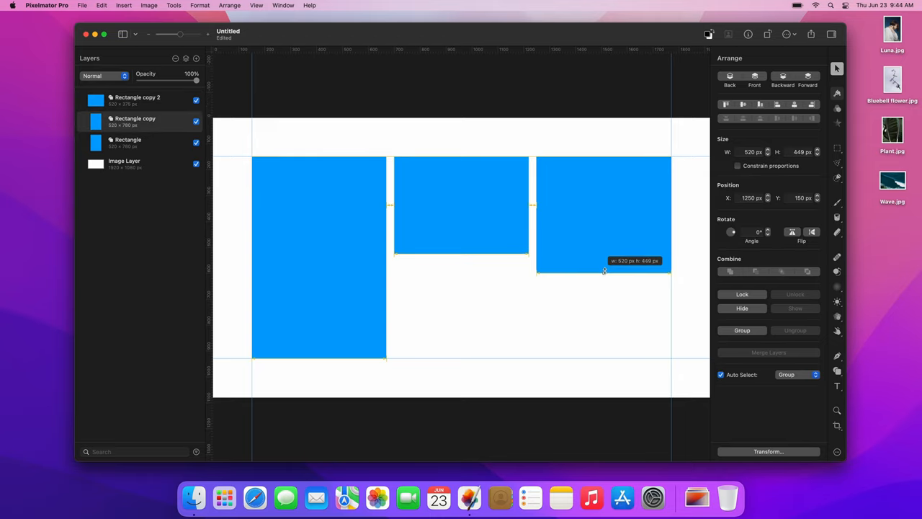
pyautogui.moveTo(603, 271); pyautogui.dragTo(604, 252)
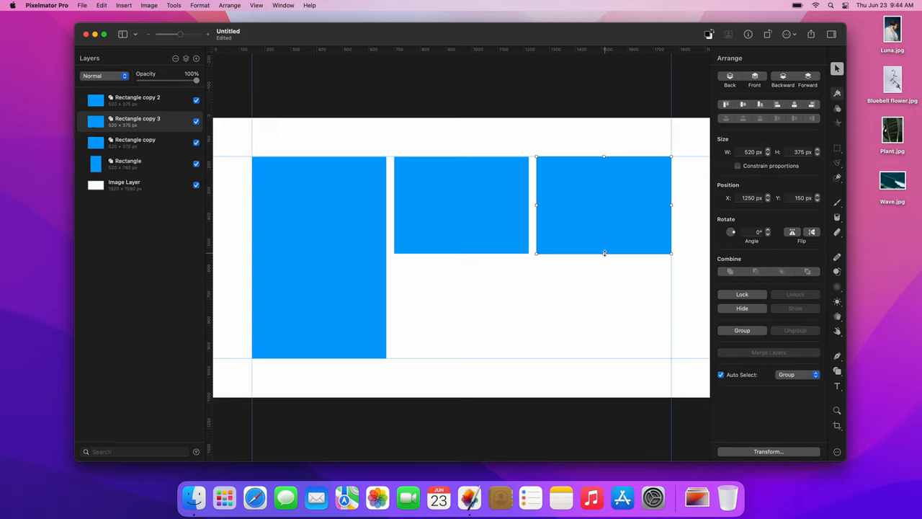
# Move a rectangle copy below the middle one and stretch it across both columns to the right guide
pyautogui.moveTo(603, 205); pyautogui.dragTo(511, 304)
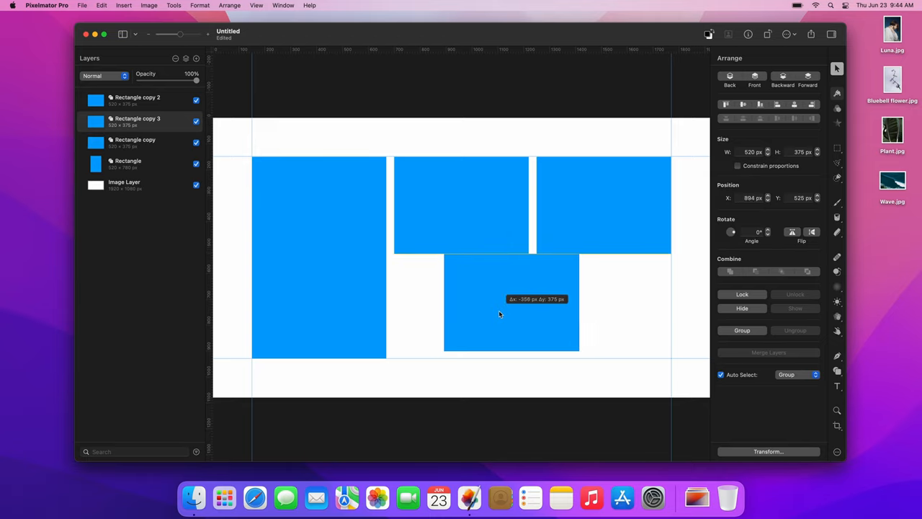
pyautogui.moveTo(511, 303); pyautogui.dragTo(461, 309)
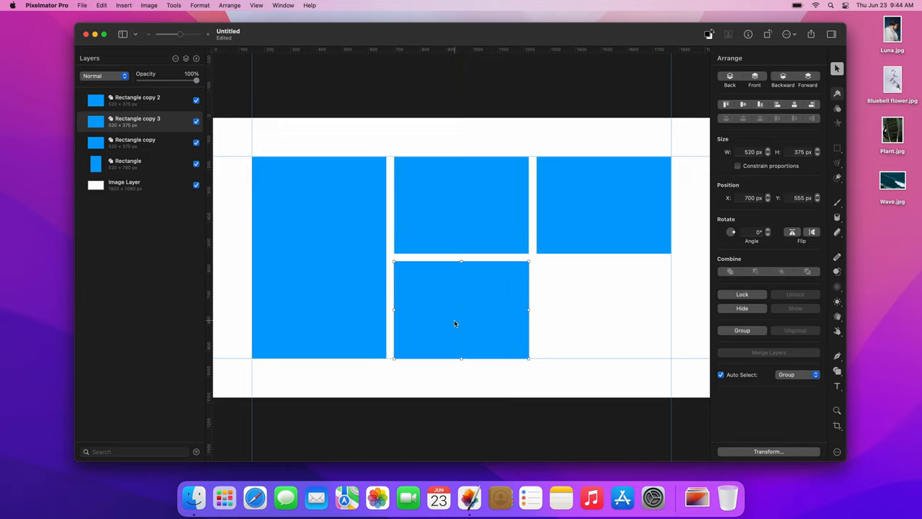
pyautogui.moveTo(530, 308); pyautogui.dragTo(602, 309)
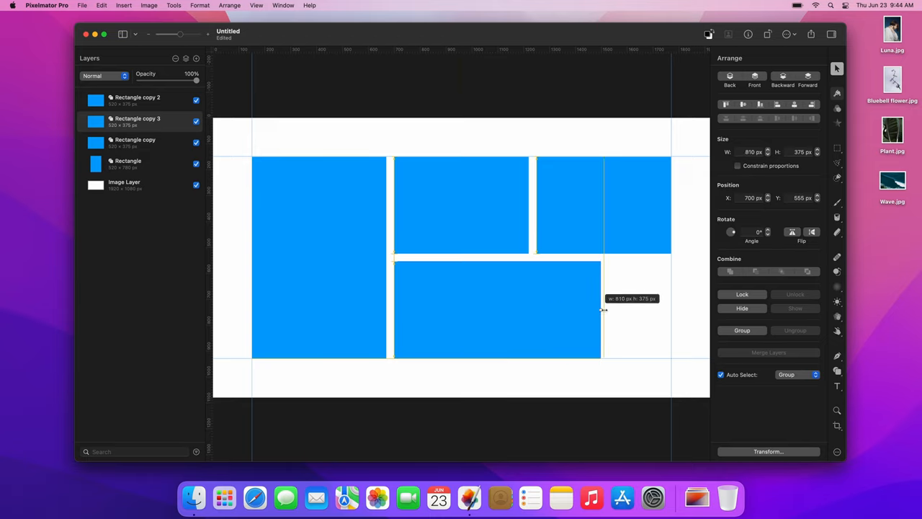
pyautogui.moveTo(604, 308); pyautogui.dragTo(670, 308)
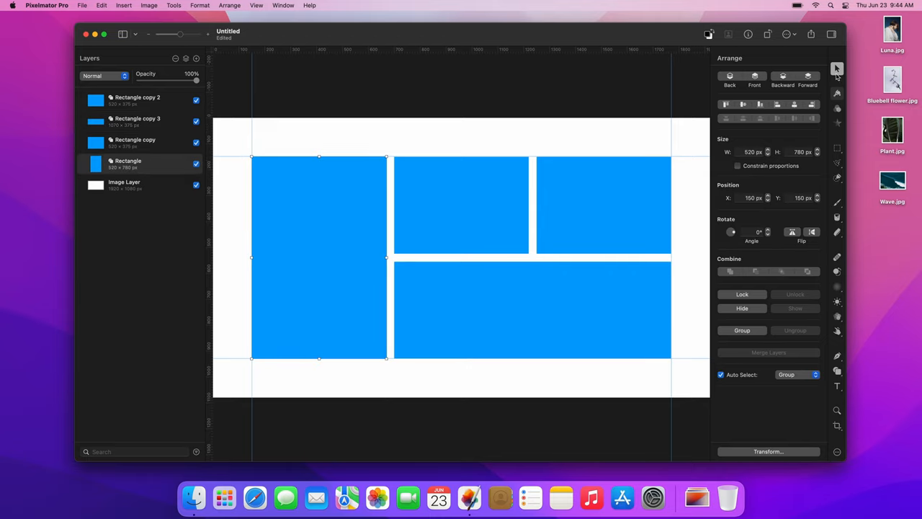
# Drop Luna.jpg onto the canvas, clip it to the tall left rectangle and scale it to fill
pyautogui.moveTo(891, 29); pyautogui.dragTo(559, 193)
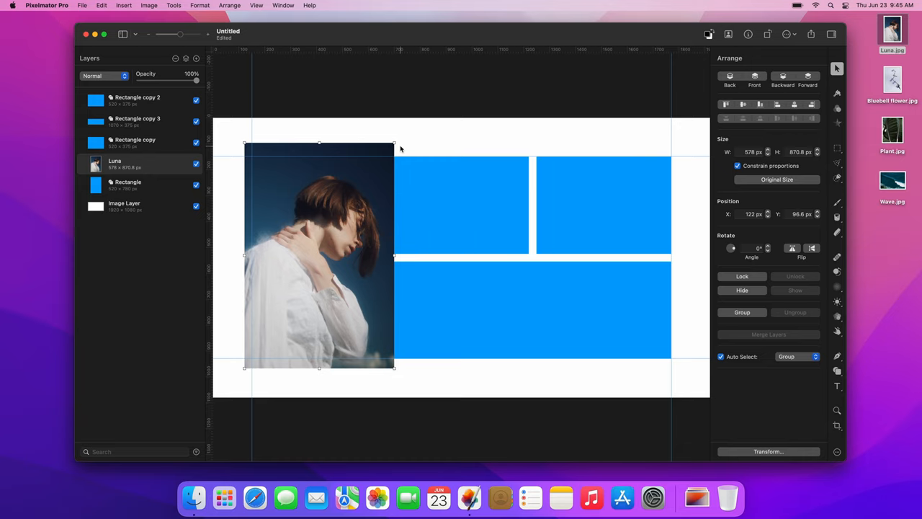
pyautogui.moveTo(383, 154)
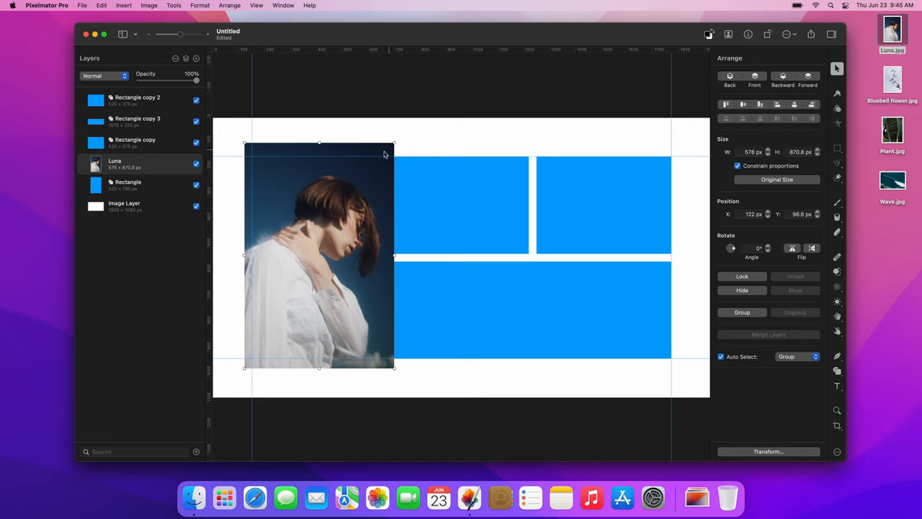
pyautogui.rightClick(115, 164)
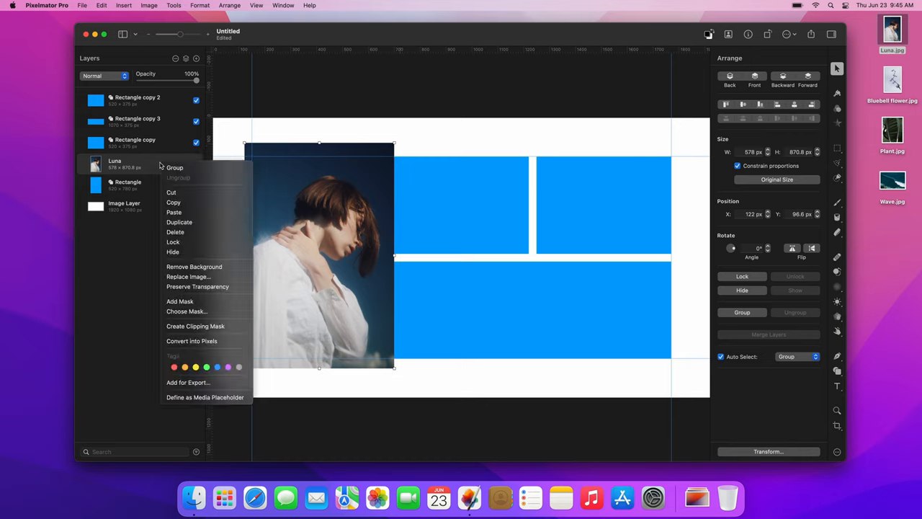
pyautogui.moveTo(195, 267)
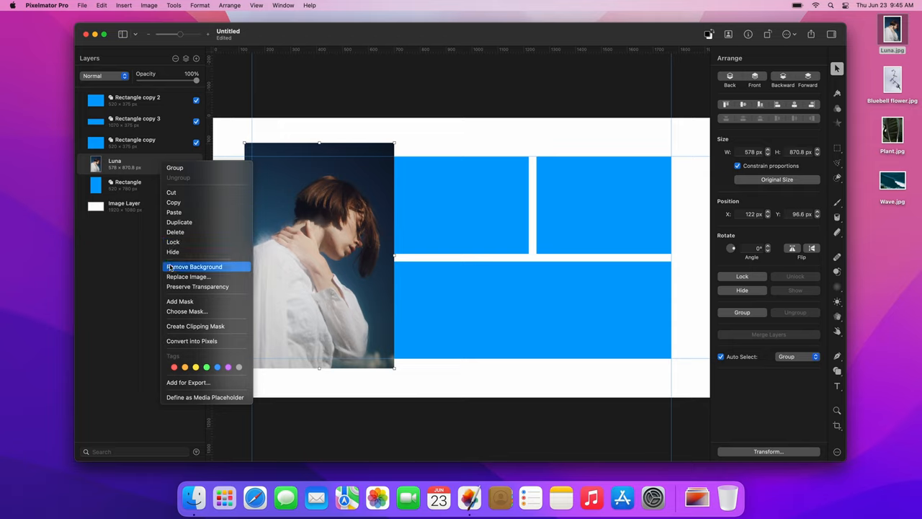
pyautogui.click(193, 266)
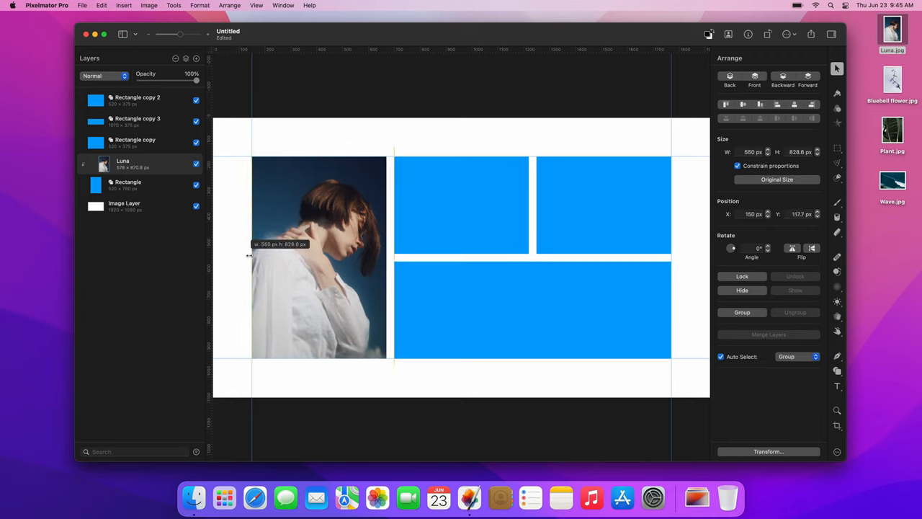
pyautogui.moveTo(320, 257); pyautogui.dragTo(308, 251)
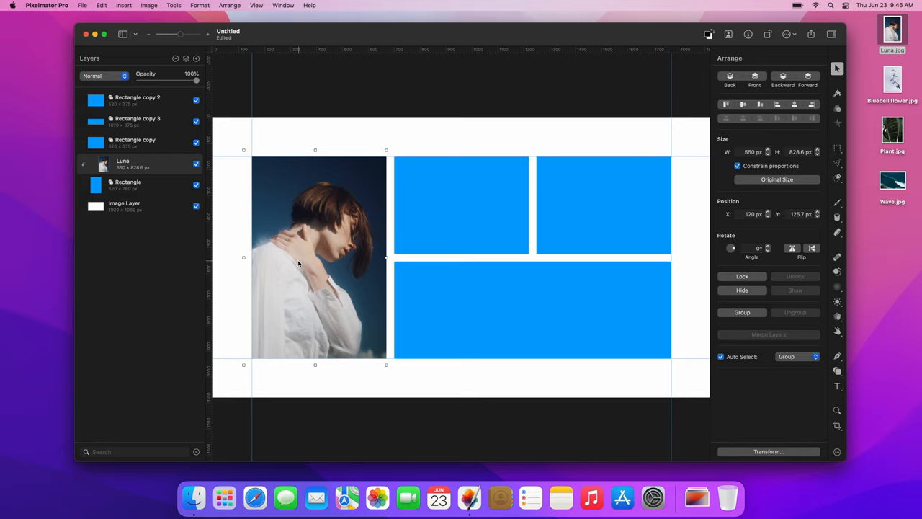
# Drop Bluebell flower.jpg into the top middle rectangle, scale it down and shift it so the blossoms show
pyautogui.click(461, 205)
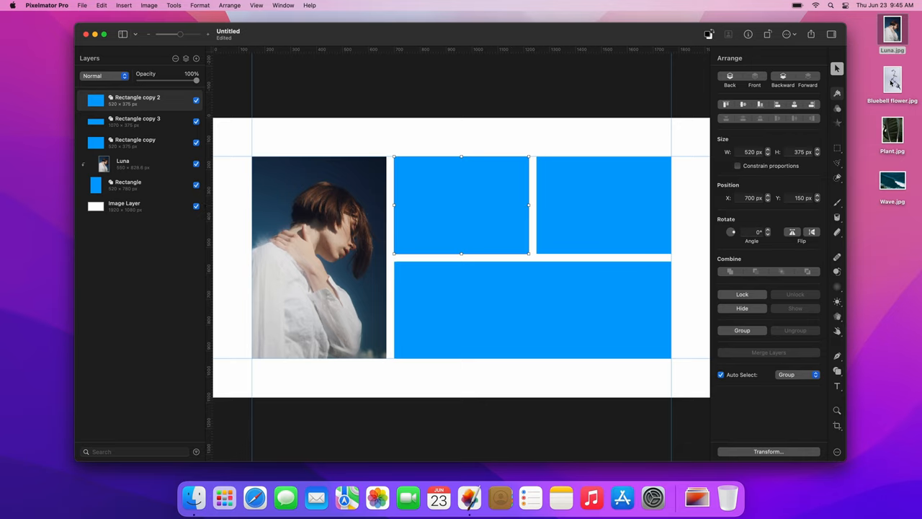
pyautogui.moveTo(892, 80); pyautogui.dragTo(461, 204)
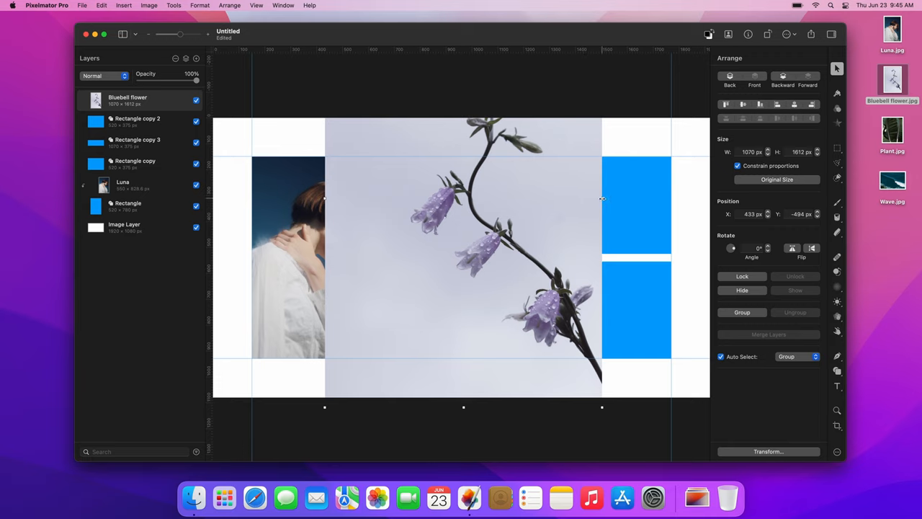
pyautogui.moveTo(602, 198); pyautogui.dragTo(536, 205)
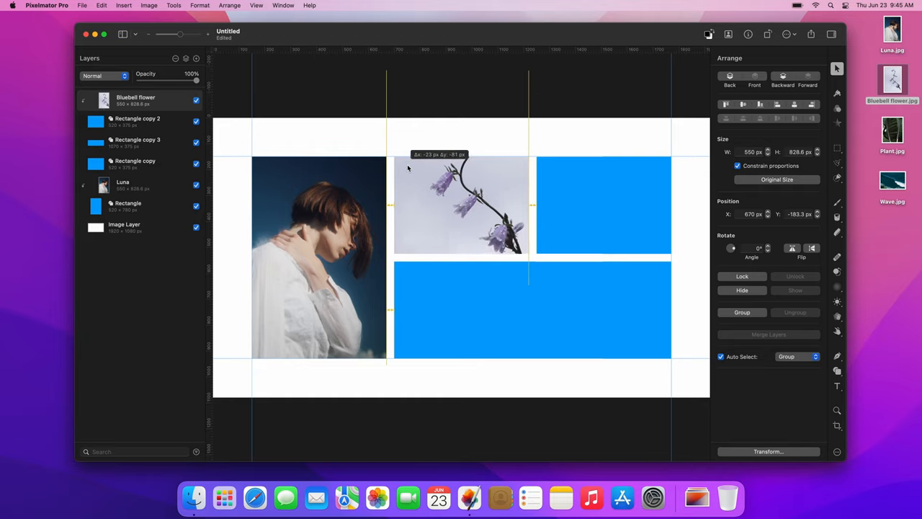
pyautogui.moveTo(468, 209); pyautogui.dragTo(468, 195)
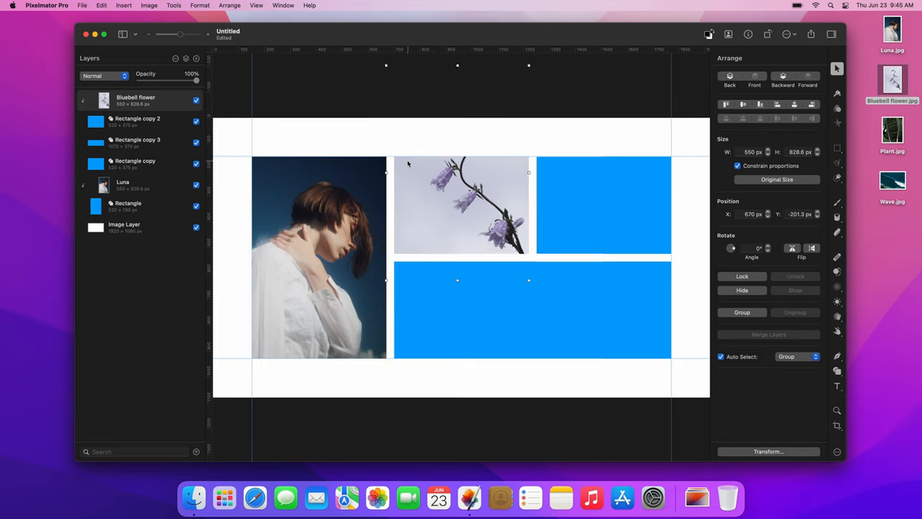
pyautogui.click(604, 204)
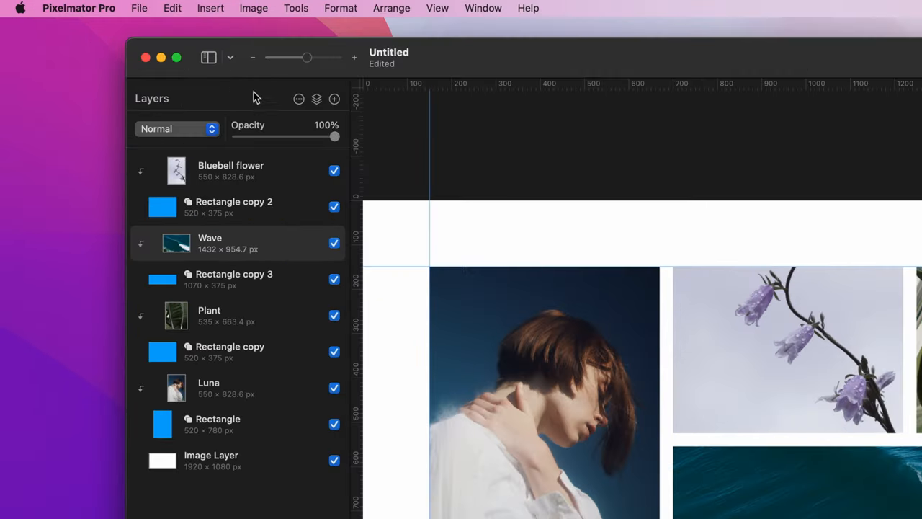
# Hide the canvas guides so the finished collage shows without layout lines
pyautogui.click(231, 58)
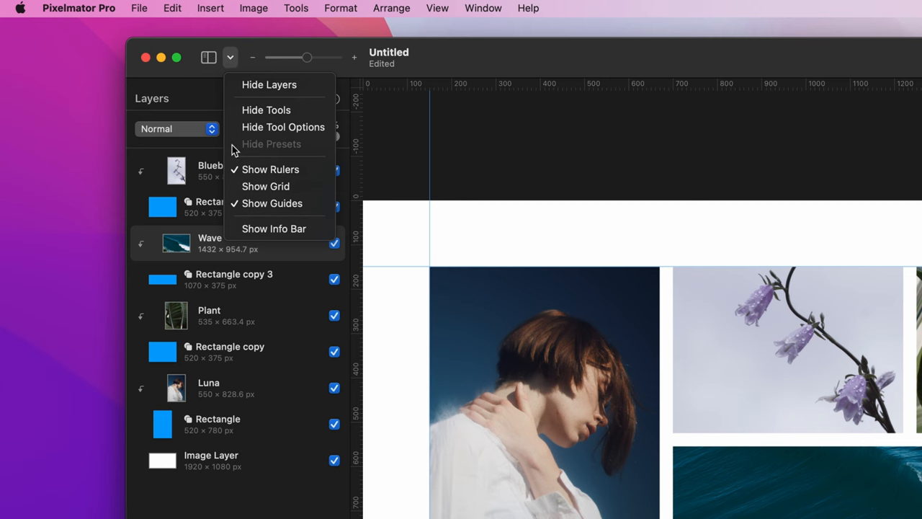
pyautogui.click(271, 204)
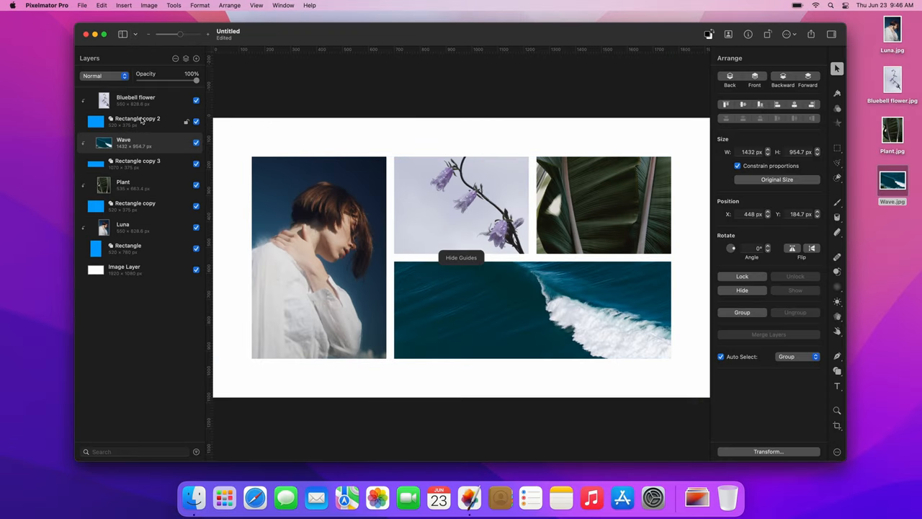